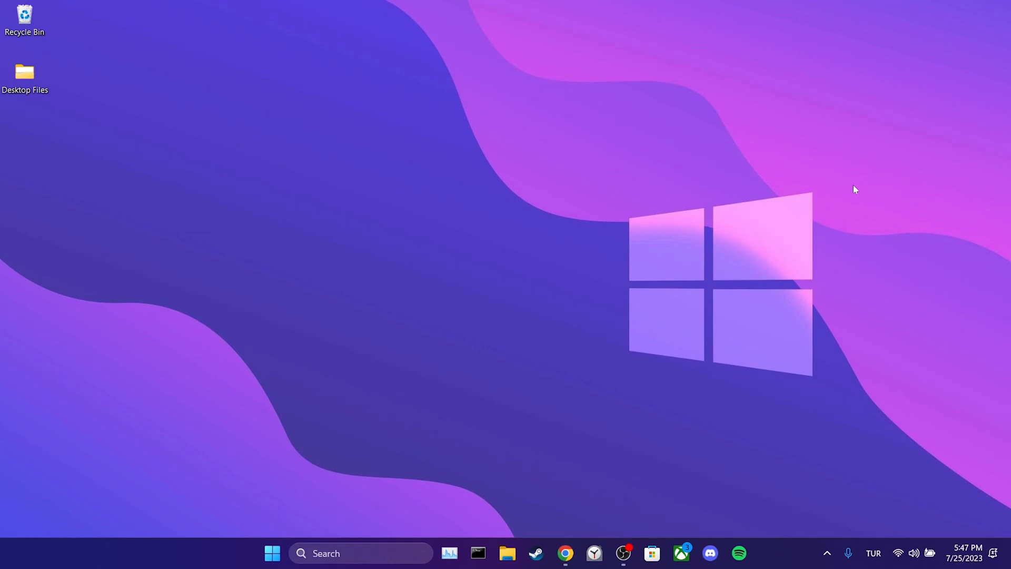
pyautogui.moveTo(749, 327)
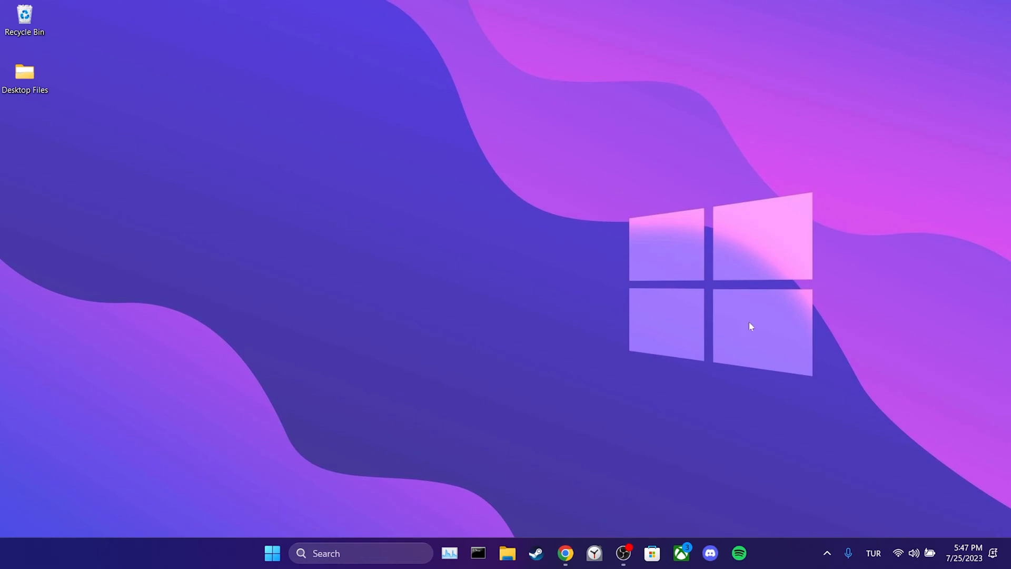
# Step: Reach Chrome's Cookies and other site data settings under Privacy and security
pyautogui.click(565, 552)
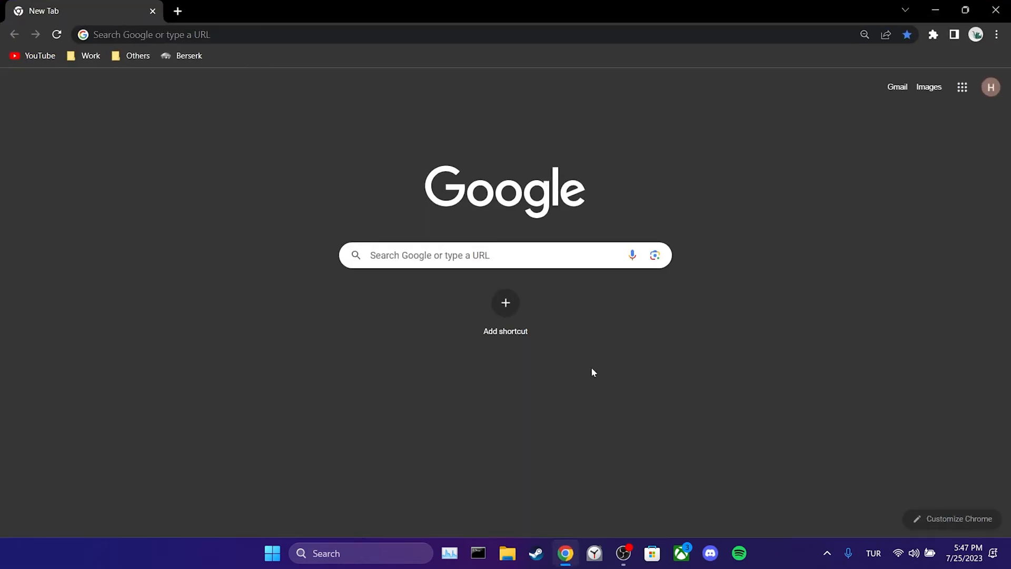
pyautogui.click(997, 34)
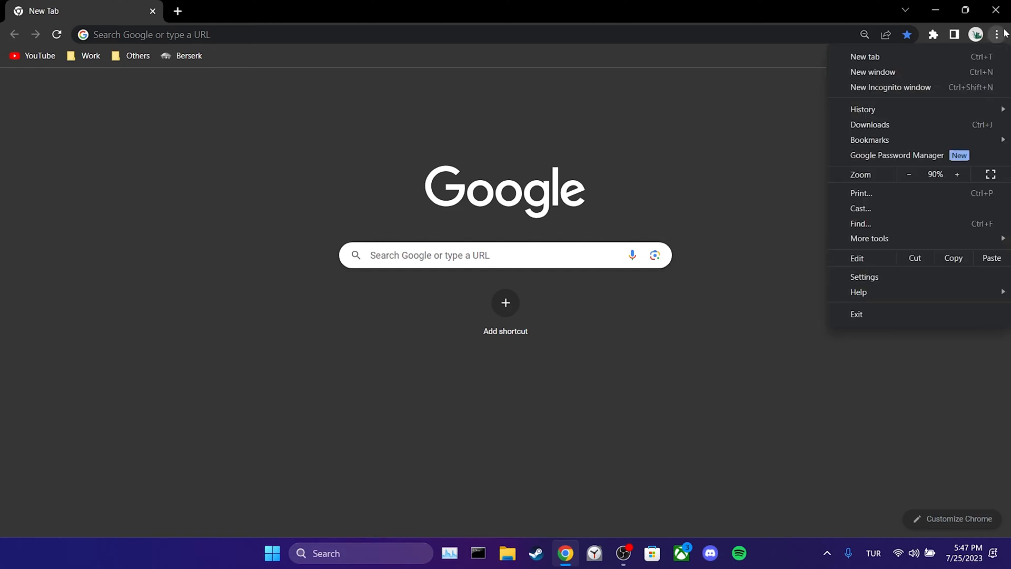
pyautogui.click(864, 276)
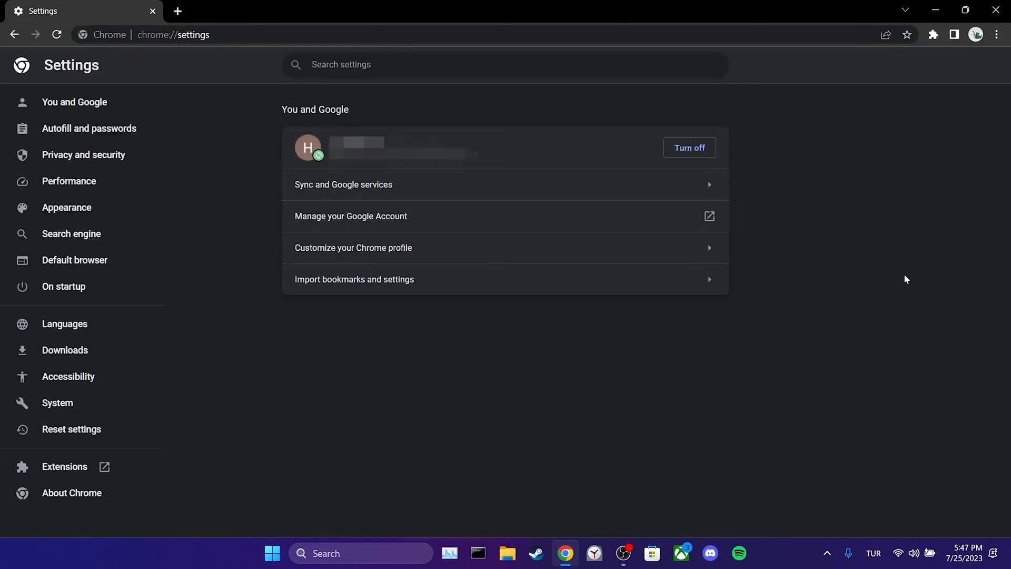
pyautogui.moveTo(80, 153)
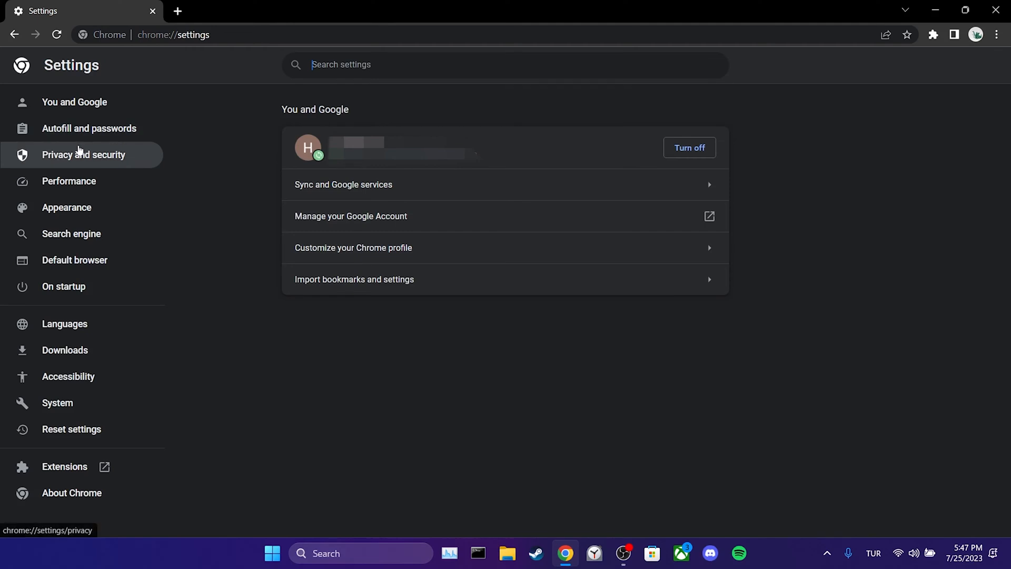
pyautogui.click(83, 153)
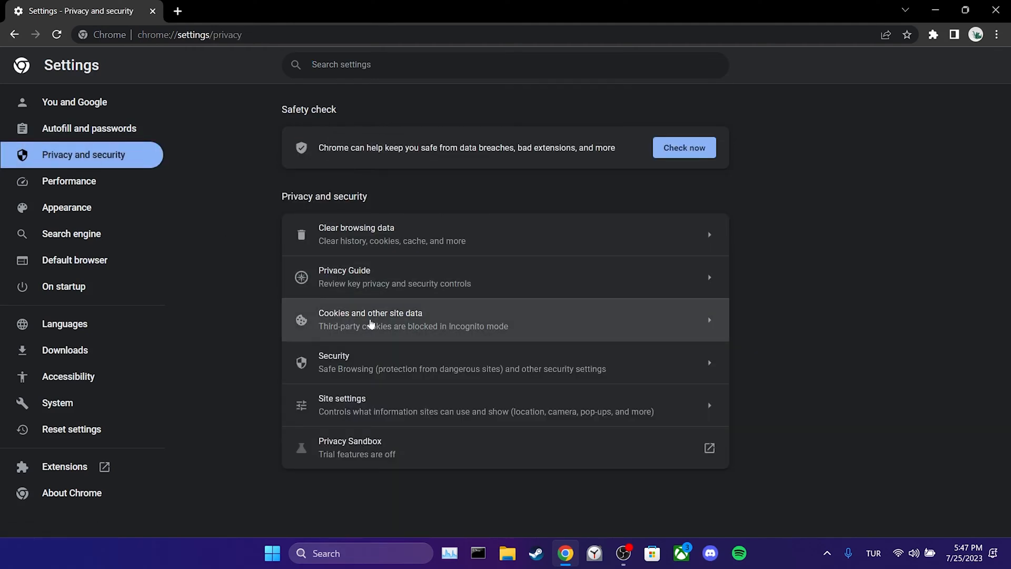
pyautogui.click(371, 319)
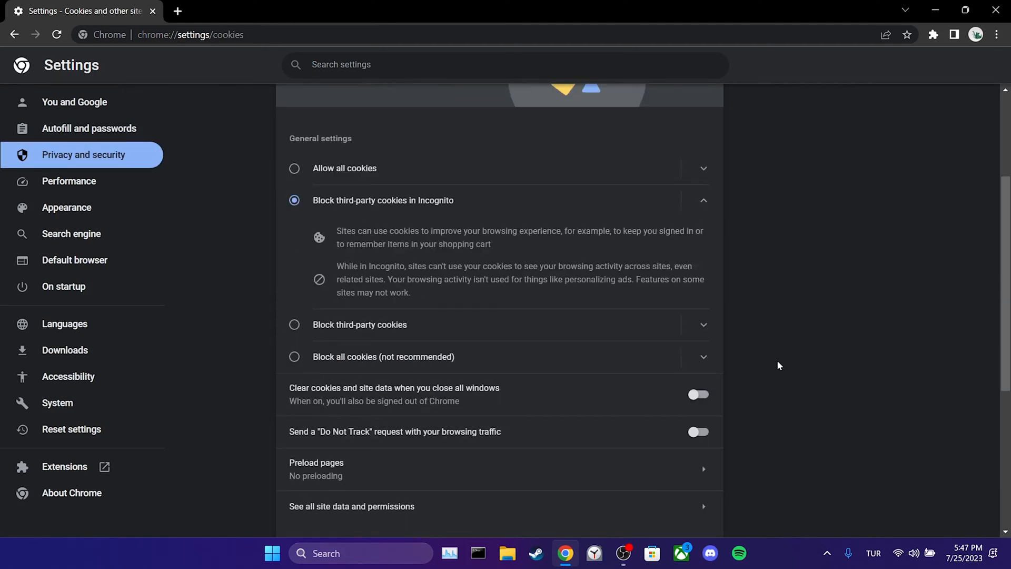
# Step: Search all site data for 'you', delete the youtube.com entry and close Chrome
pyautogui.click(352, 505)
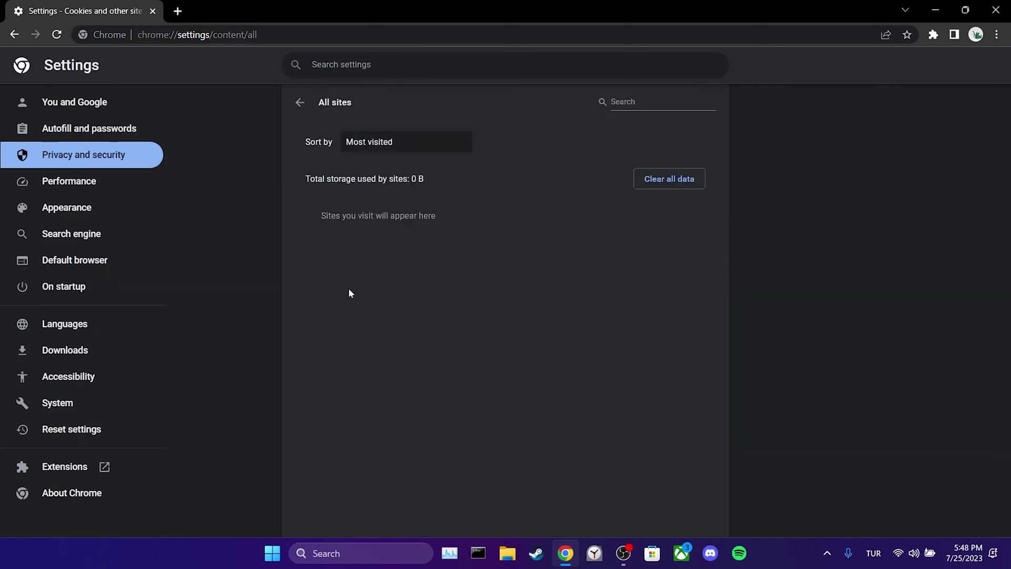
pyautogui.write('youtube')
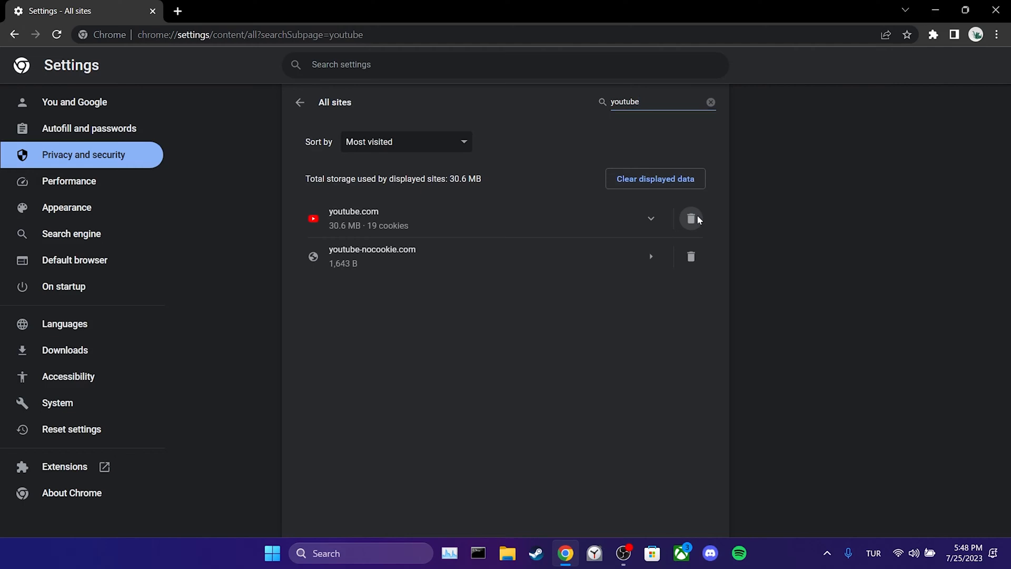
pyautogui.click(691, 219)
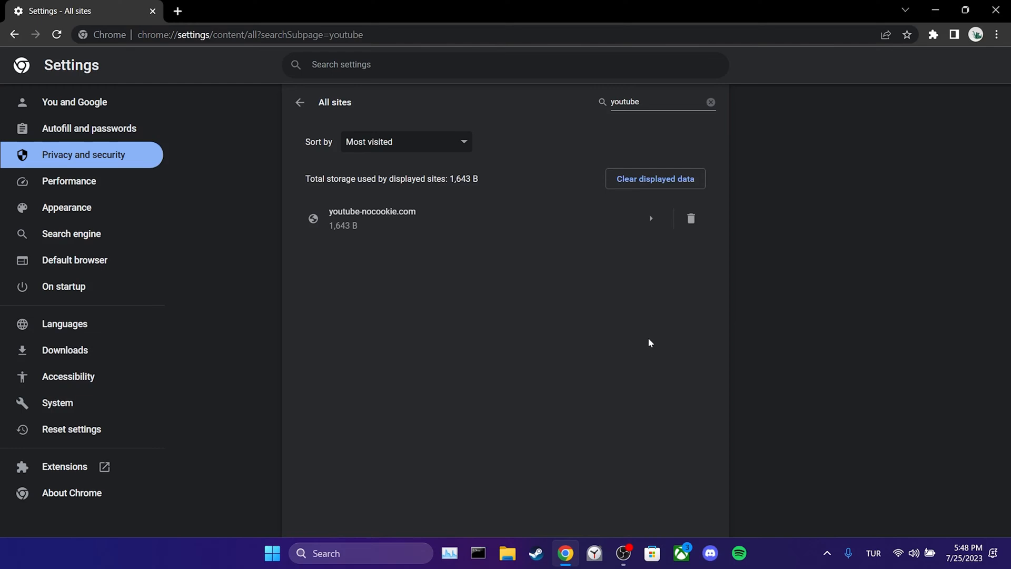
pyautogui.moveTo(356, 388)
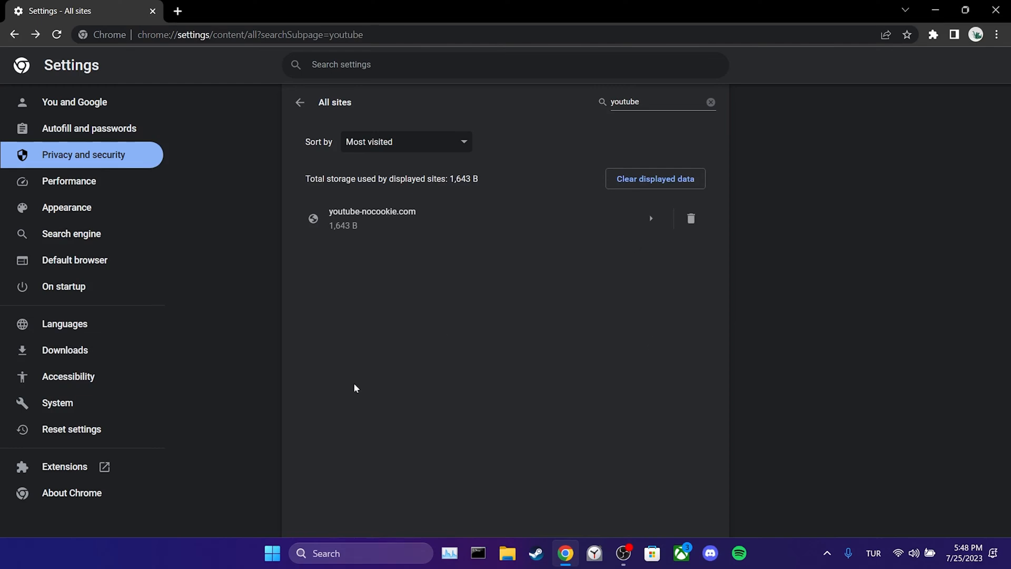
pyautogui.click(71, 493)
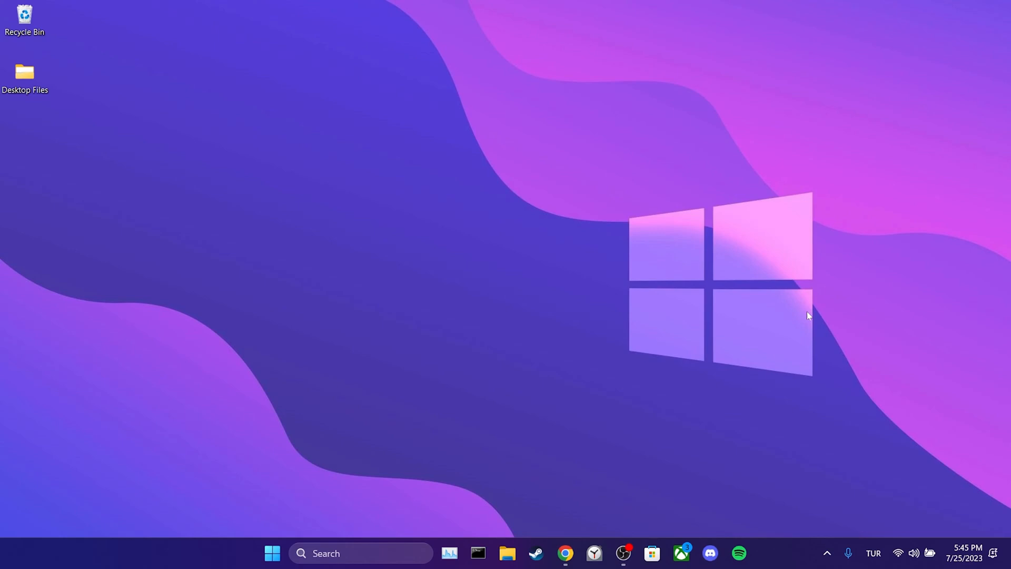
# Step: Search the Chrome Web Store for 'video cc translator' and open its page
pyautogui.click(565, 552)
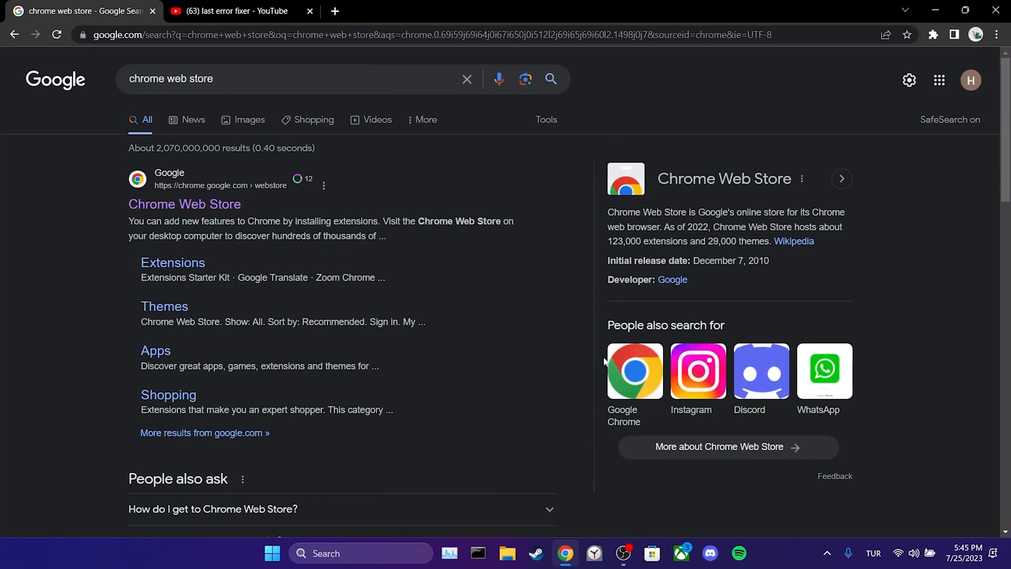
pyautogui.click(160, 204)
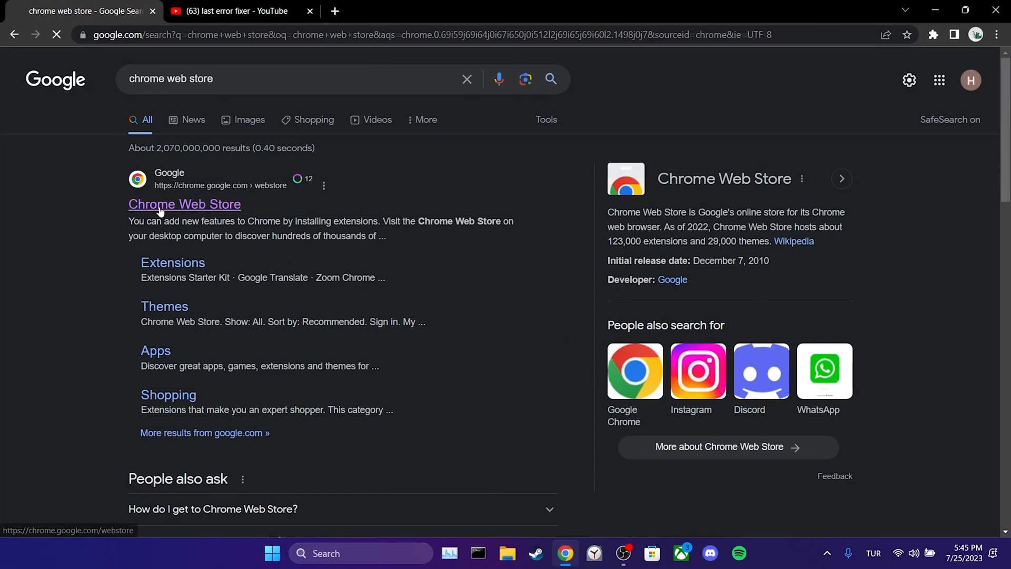
pyautogui.click(183, 204)
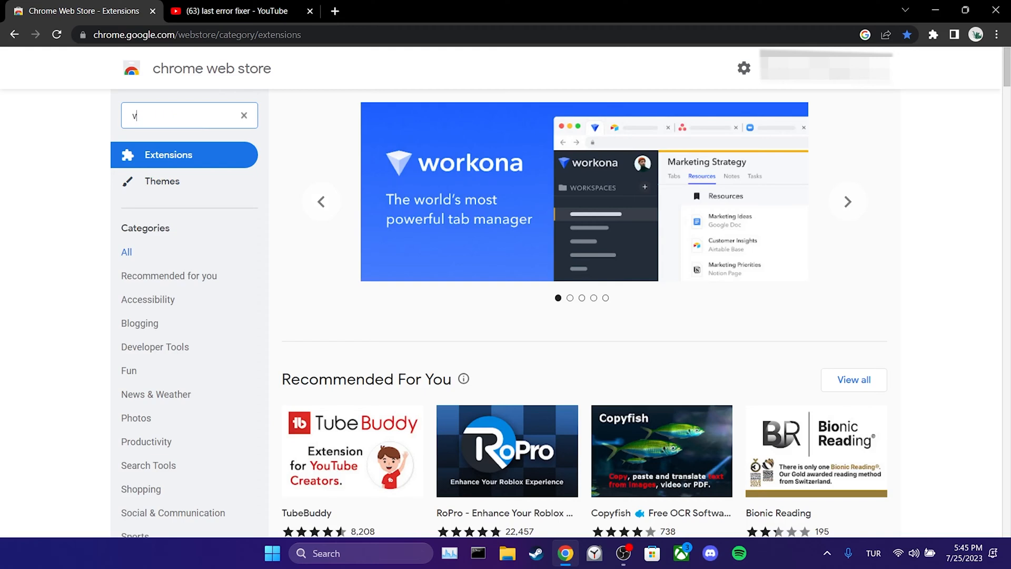
pyautogui.write('video cc translator')
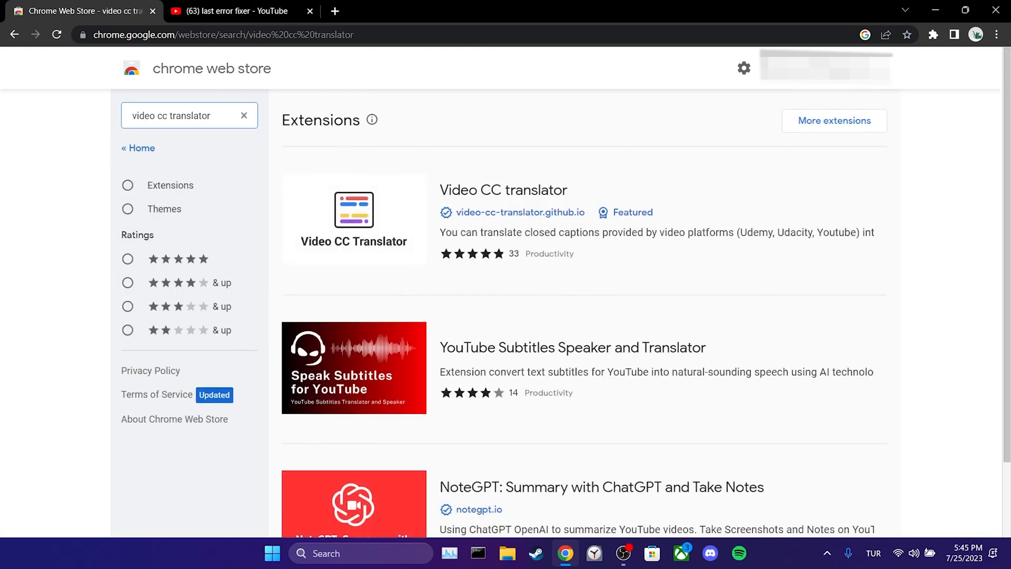
pyautogui.click(504, 190)
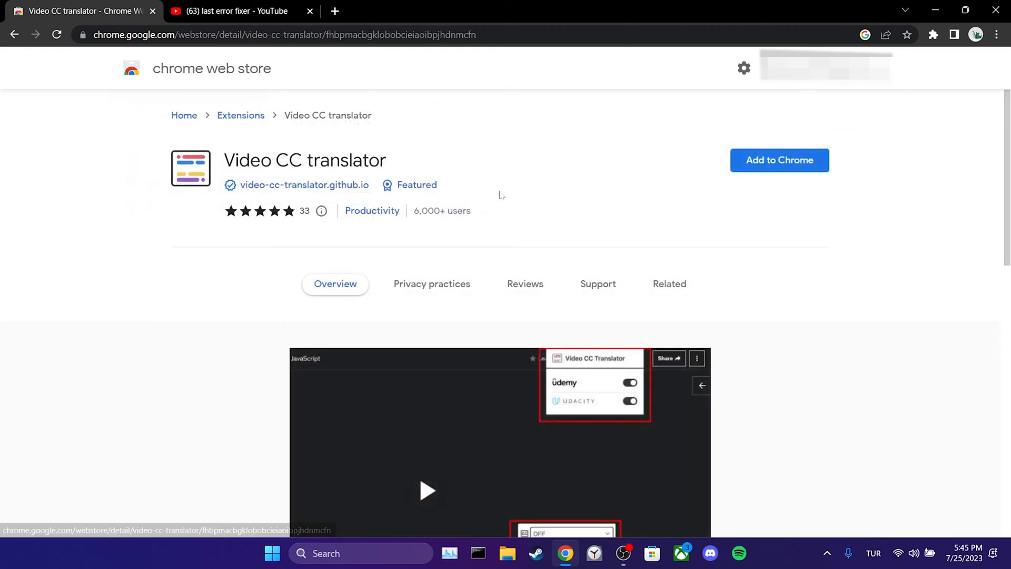
# Step: Add the Video CC translator extension to Chrome and dismiss the added notice
pyautogui.click(779, 161)
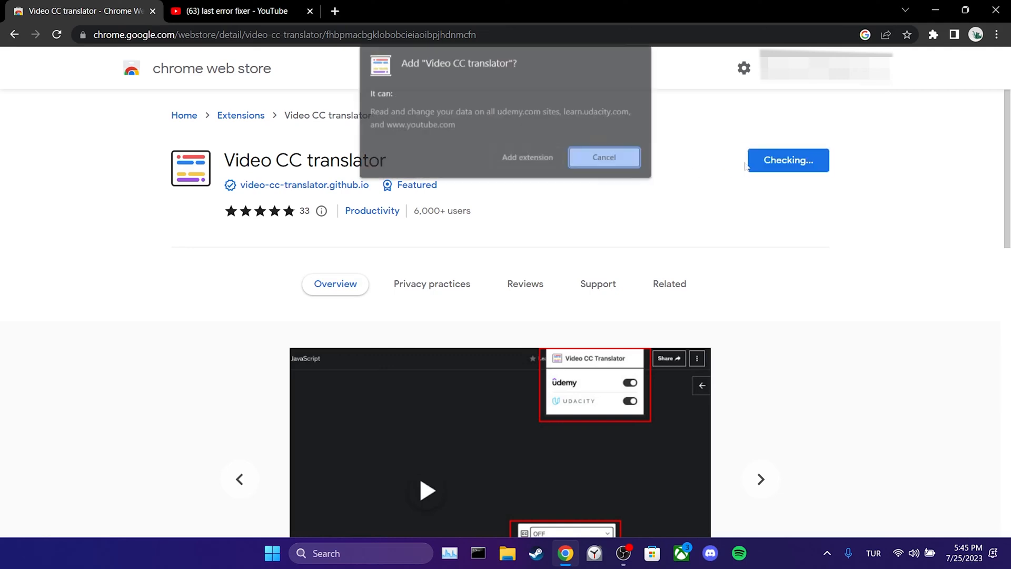
pyautogui.click(605, 157)
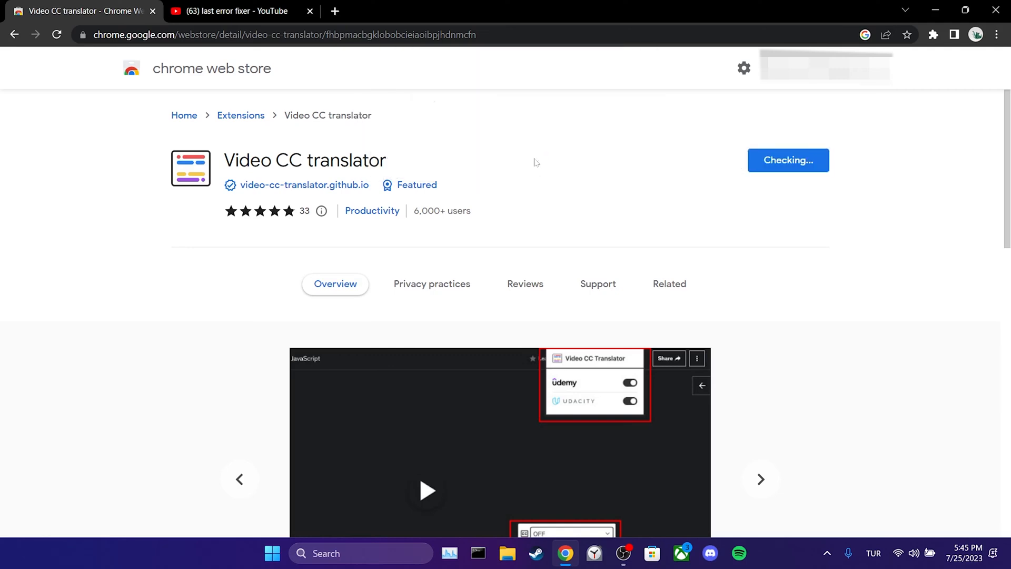
pyautogui.click(788, 160)
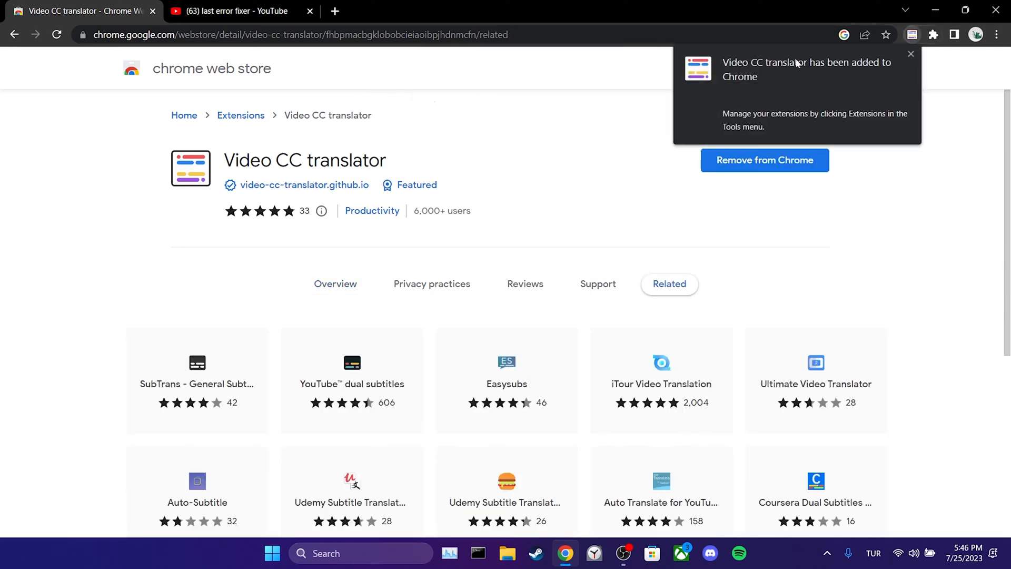
pyautogui.click(933, 34)
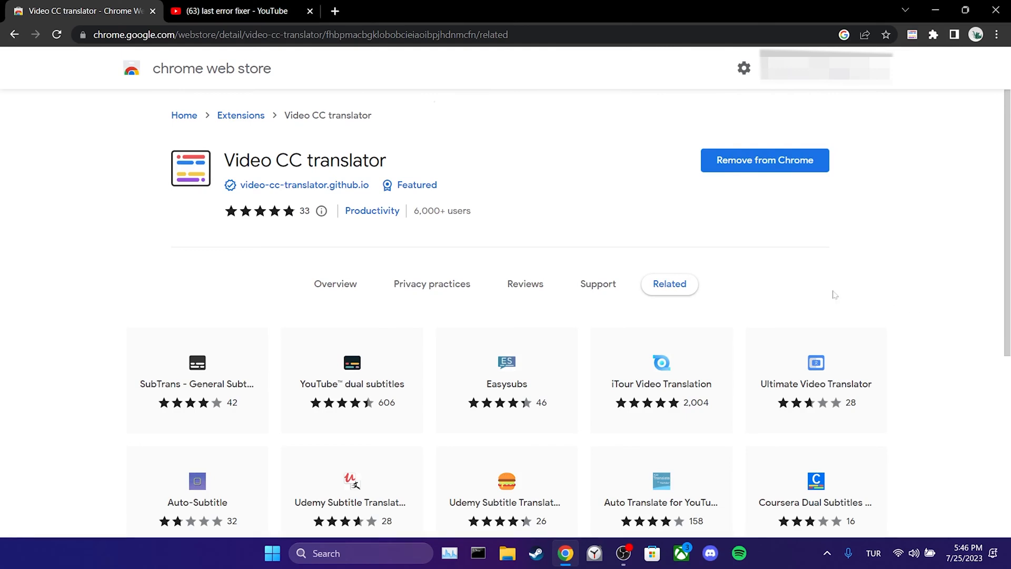
pyautogui.moveTo(377, 93)
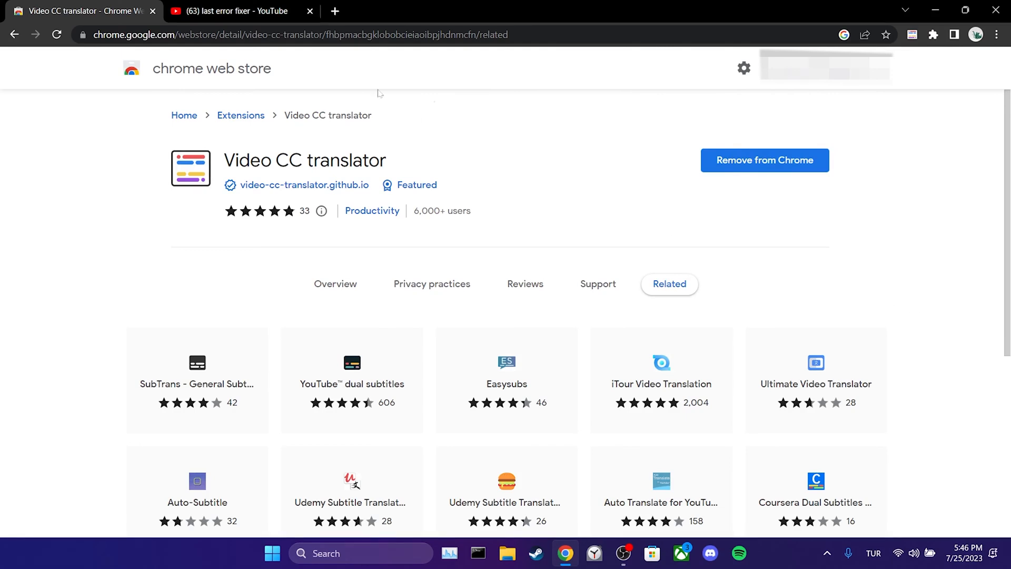
# Step: Play the Minecraft OpenGL error fix video with the extension's English (auto-generated) subtitles
pyautogui.click(242, 10)
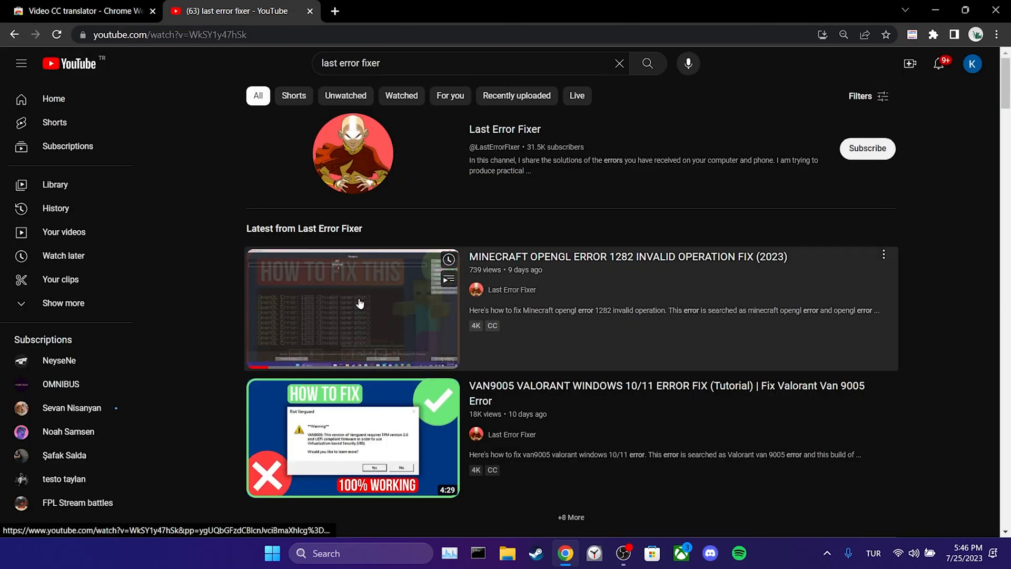
pyautogui.click(358, 303)
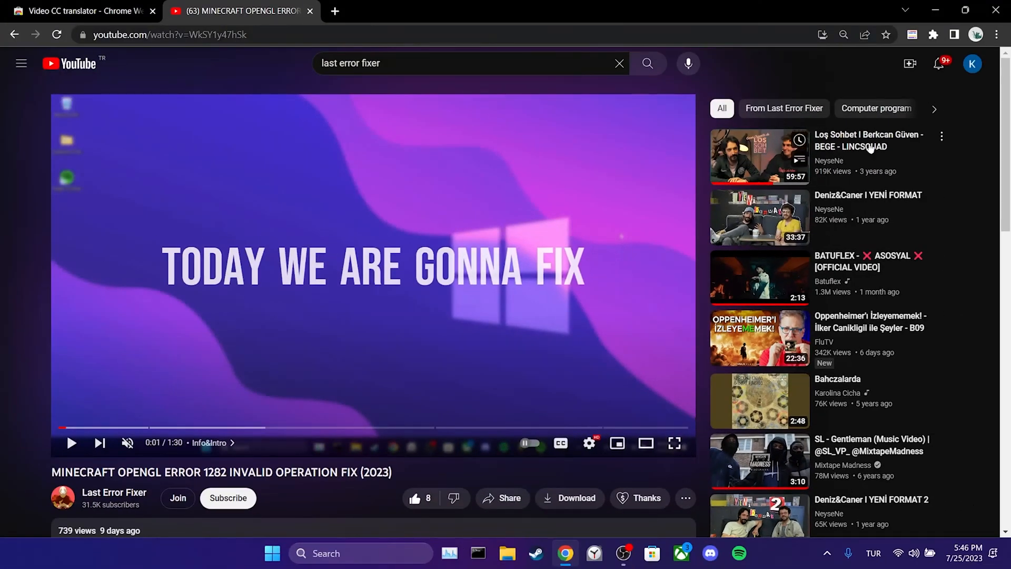
pyautogui.click(908, 34)
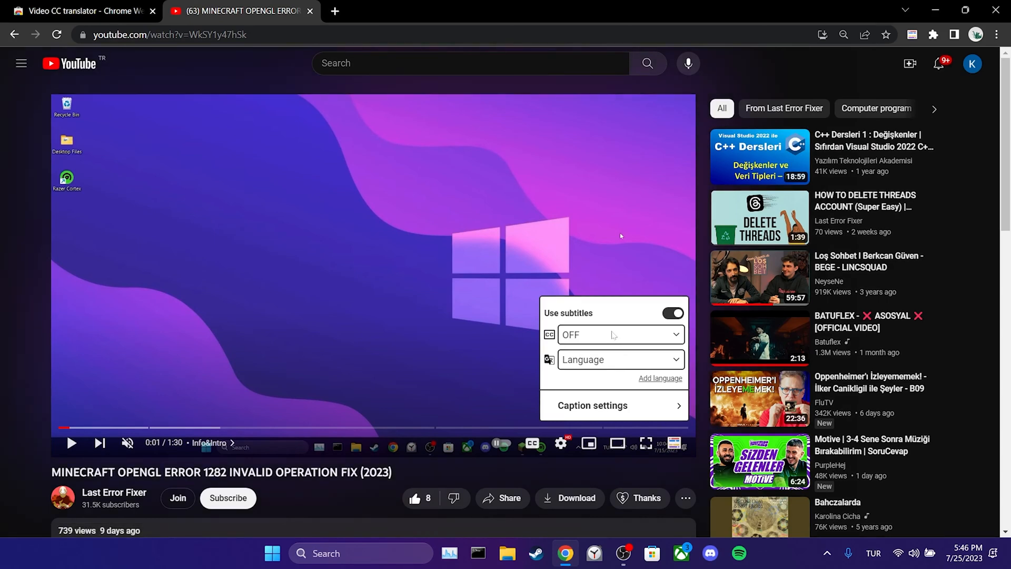
pyautogui.click(620, 335)
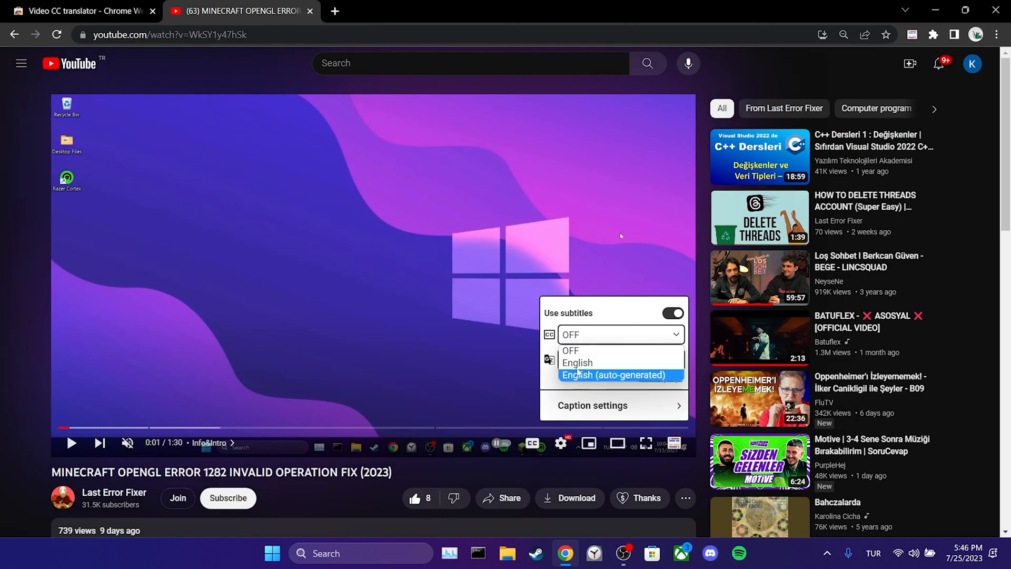
pyautogui.click(613, 375)
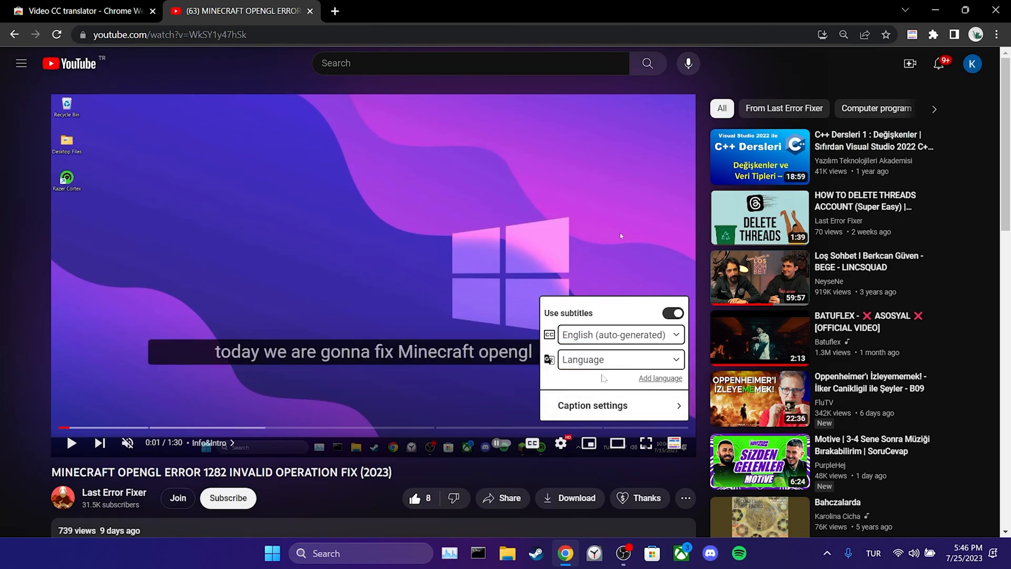
pyautogui.moveTo(605, 373)
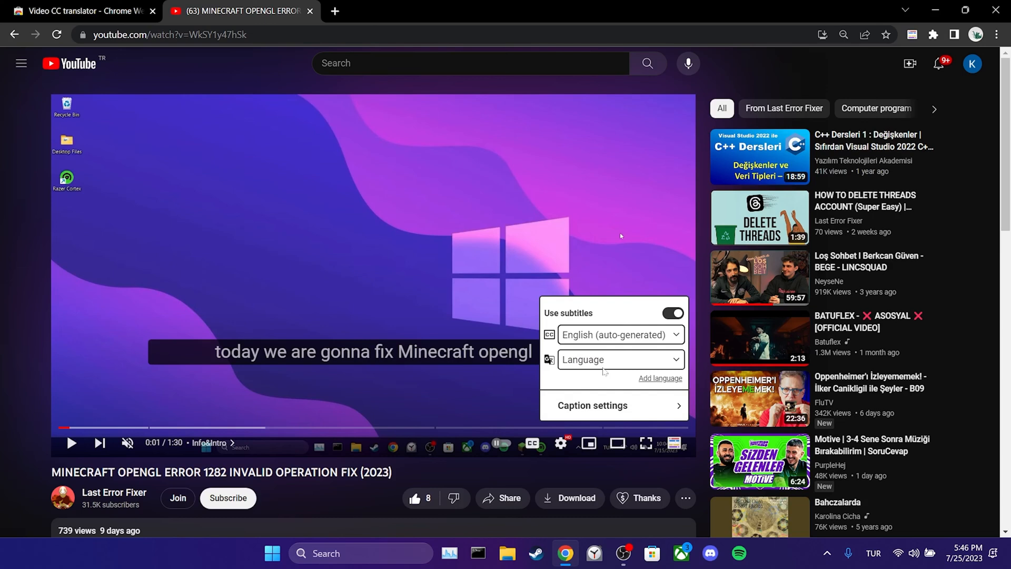
pyautogui.click(622, 359)
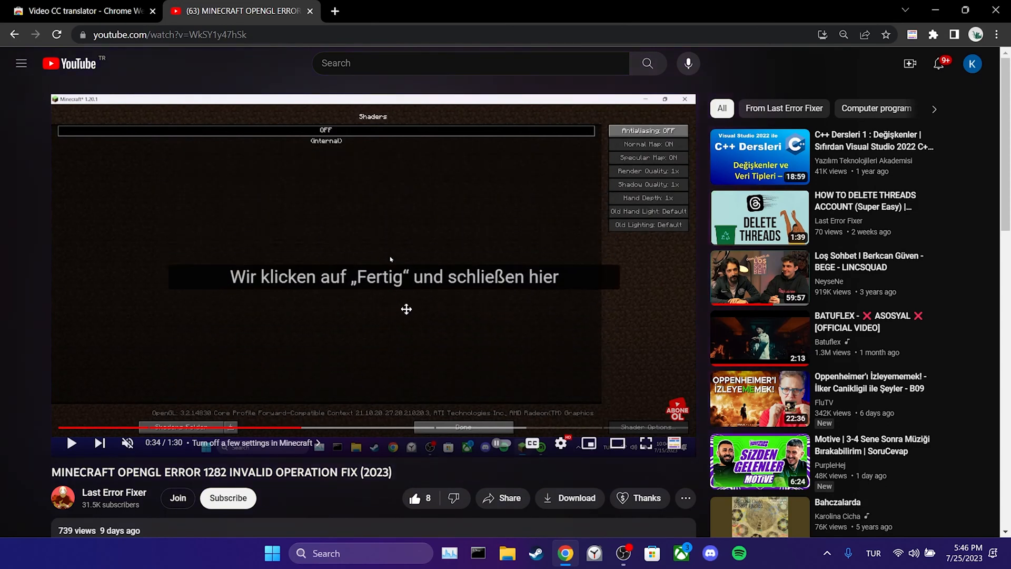
# Step: Switch the extension's Use subtitles option off from its panel
pyautogui.click(532, 443)
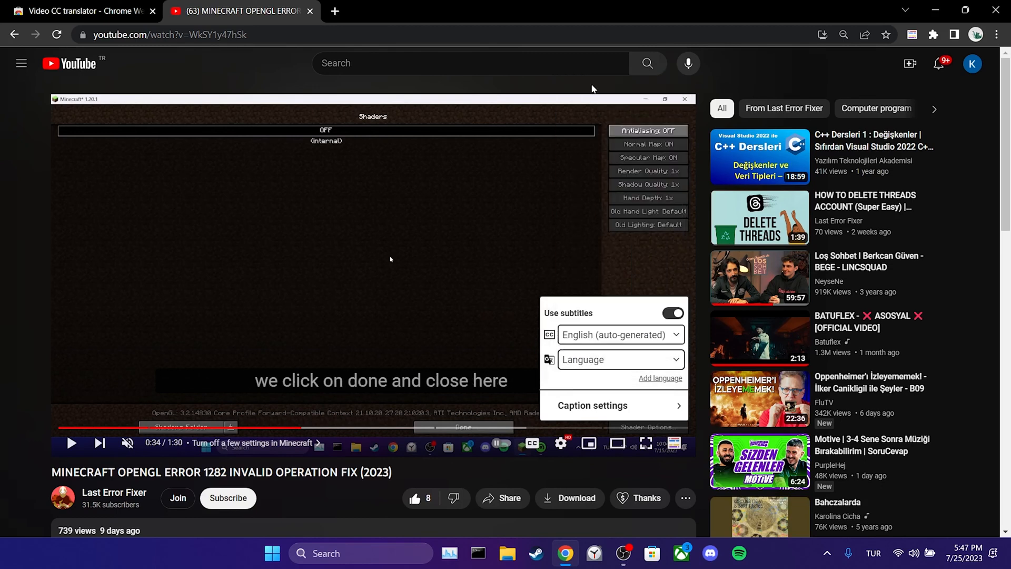
pyautogui.moveTo(678, 402)
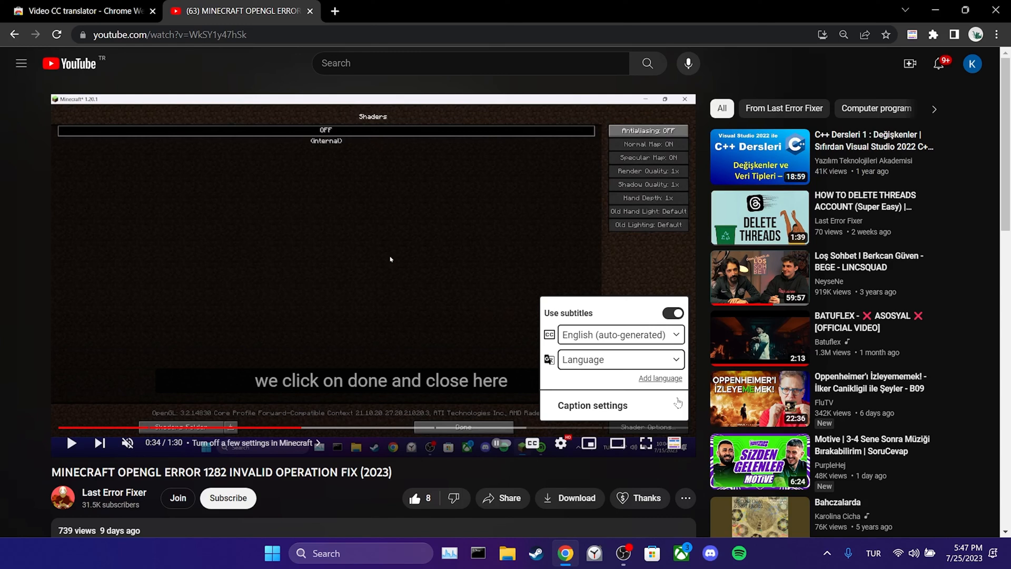
pyautogui.click(673, 313)
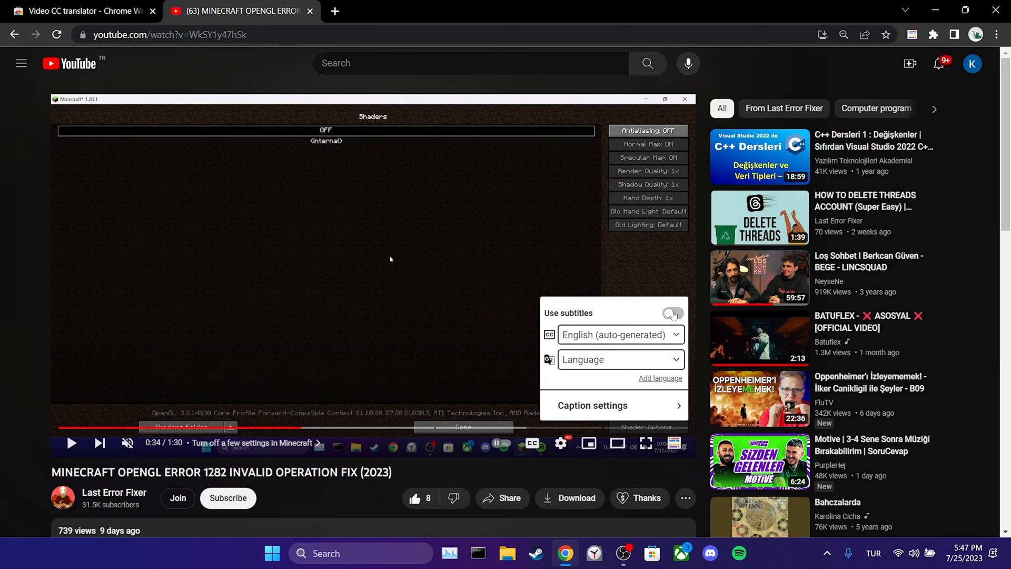
pyautogui.click(675, 313)
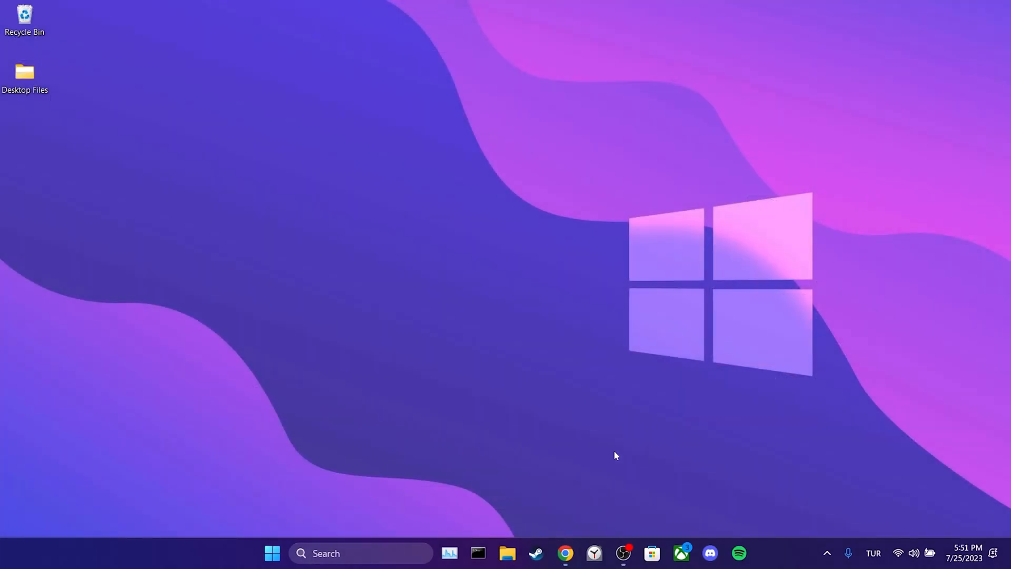
# Step: Start downloading the Opera, Firefox and Brave installers from their download pages
pyautogui.click(567, 553)
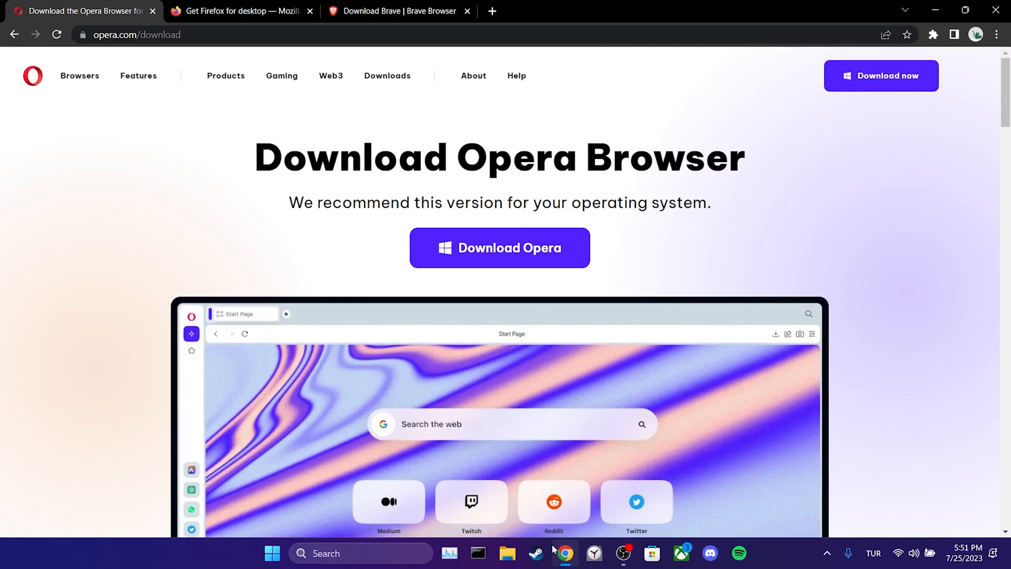
pyautogui.click(500, 248)
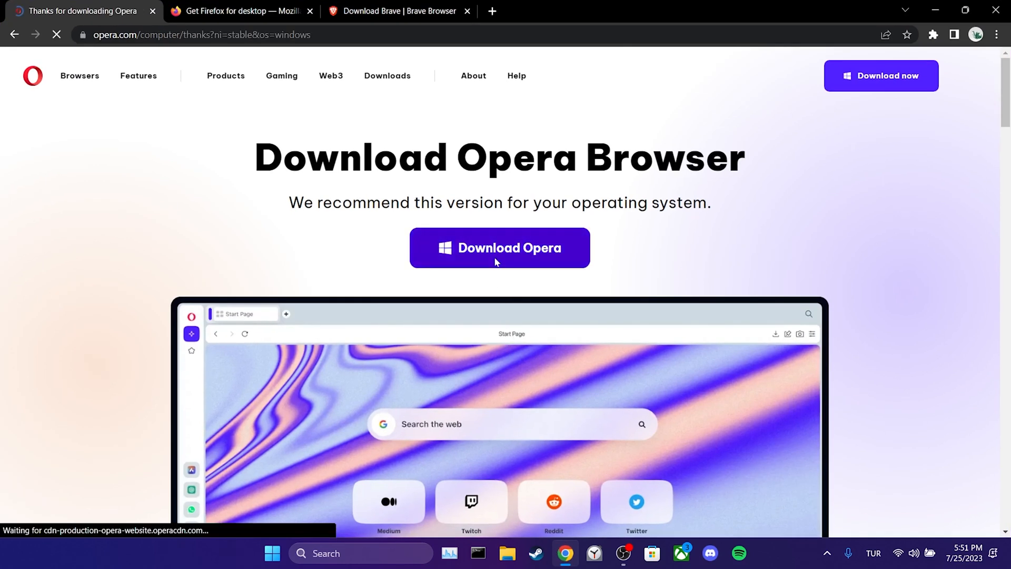
pyautogui.click(240, 12)
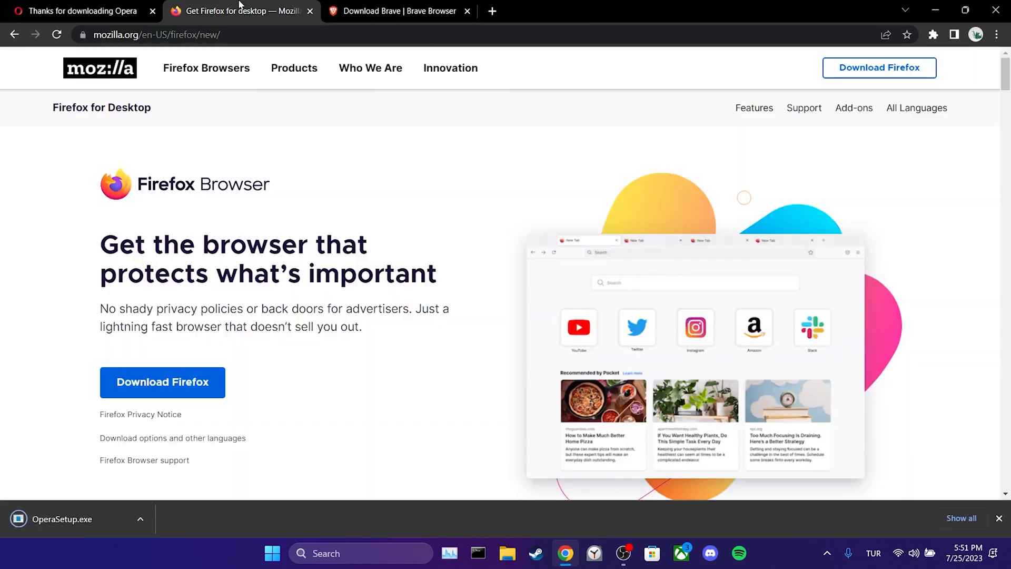
pyautogui.click(163, 382)
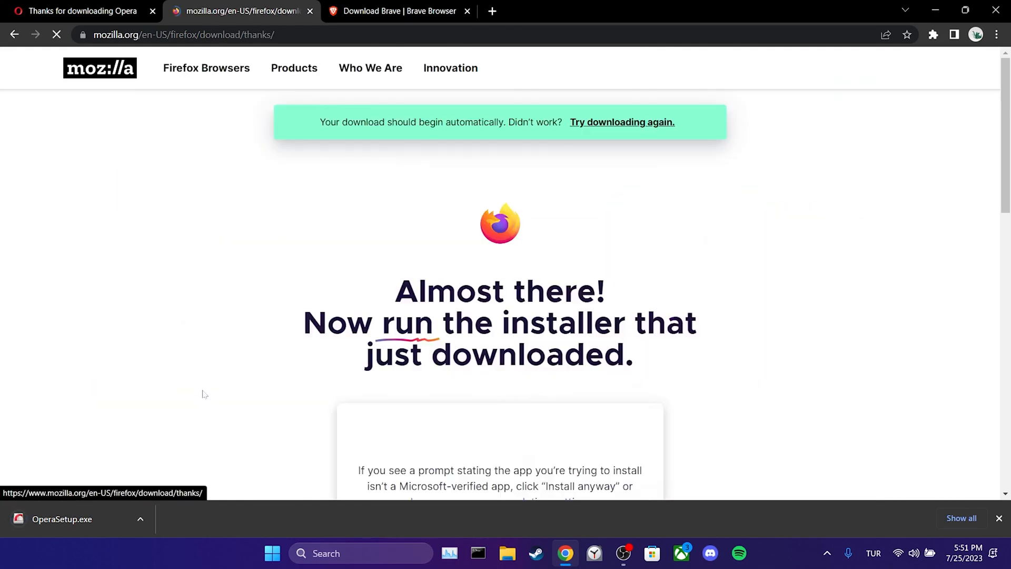
pyautogui.click(403, 11)
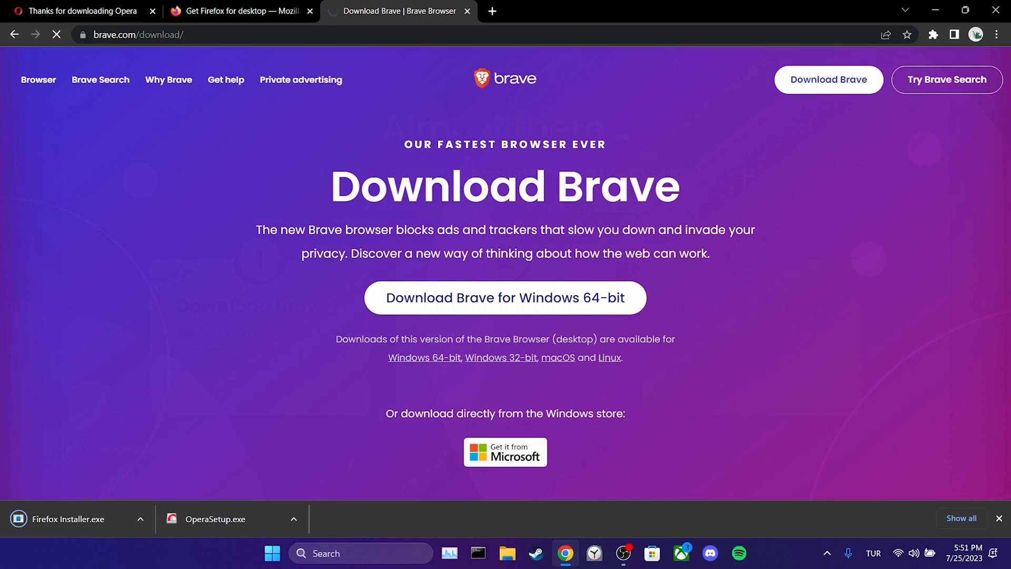
pyautogui.click(504, 298)
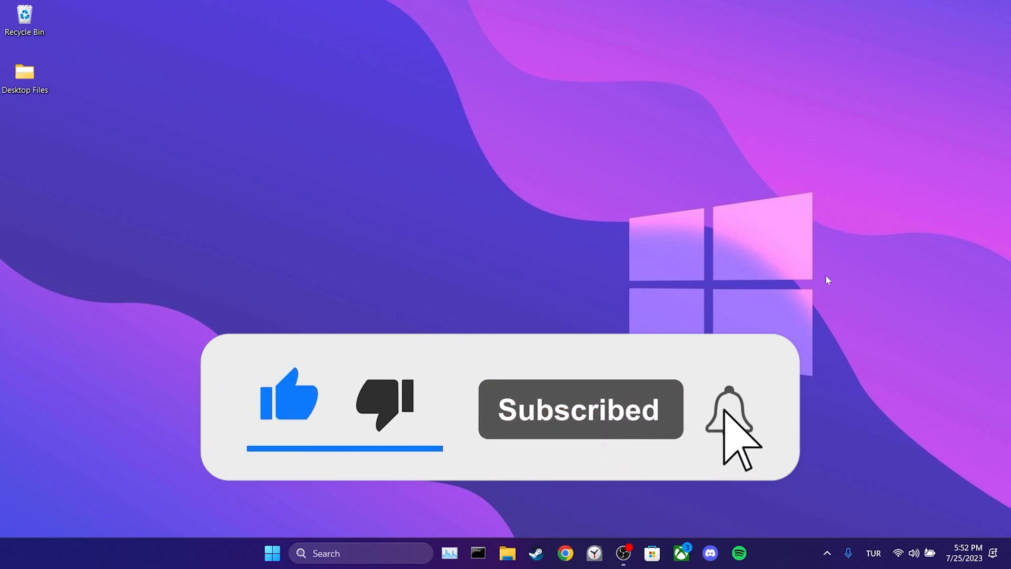
# Step: Close the Chrome window to return to the desktop
pyautogui.click(726, 417)
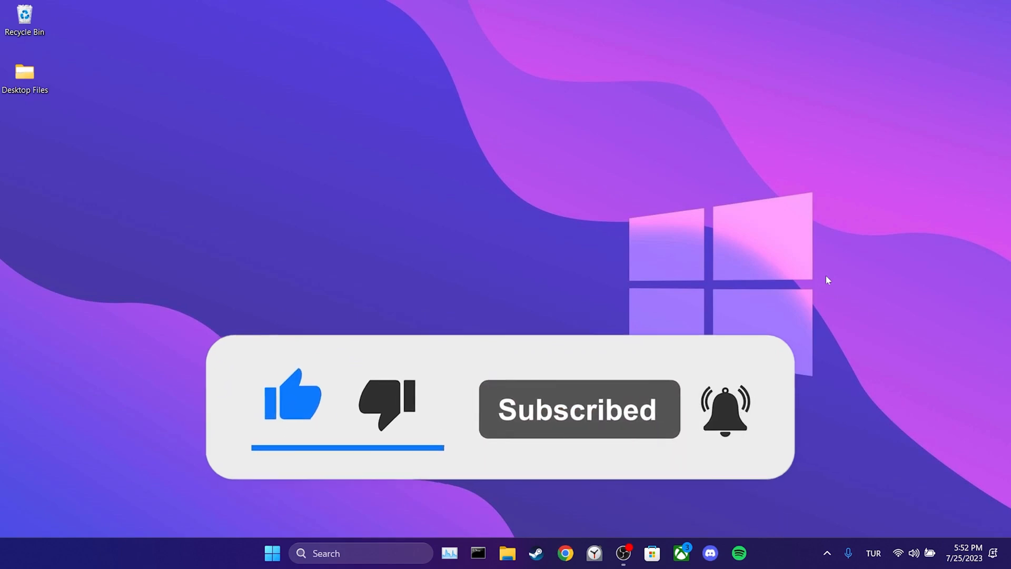